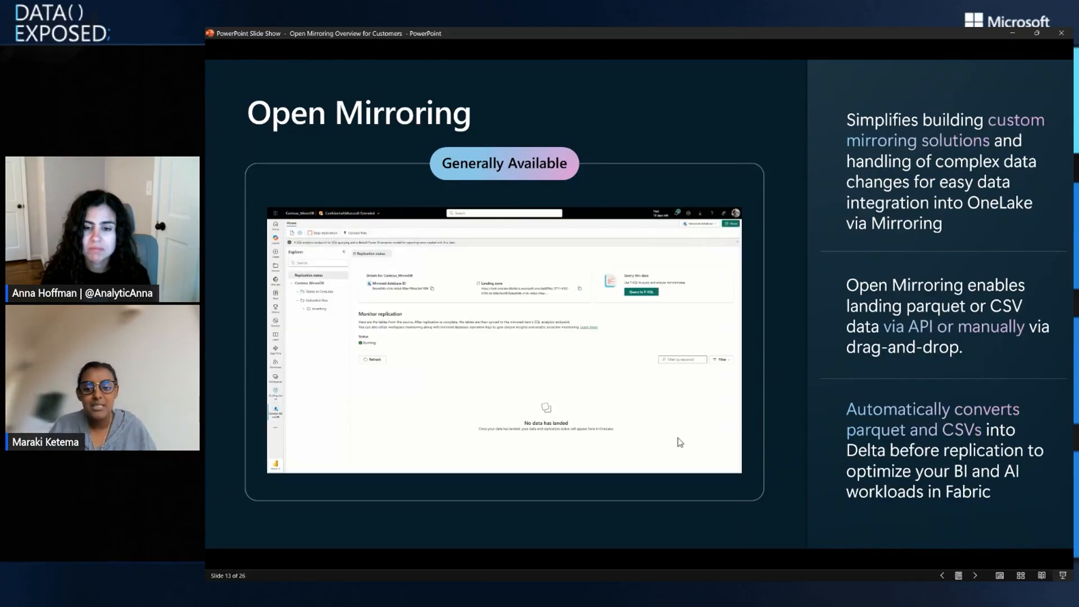
Step: Play the embedded Open Mirroring demo through the table replication and new mirrored database naming
left_click(372, 359)
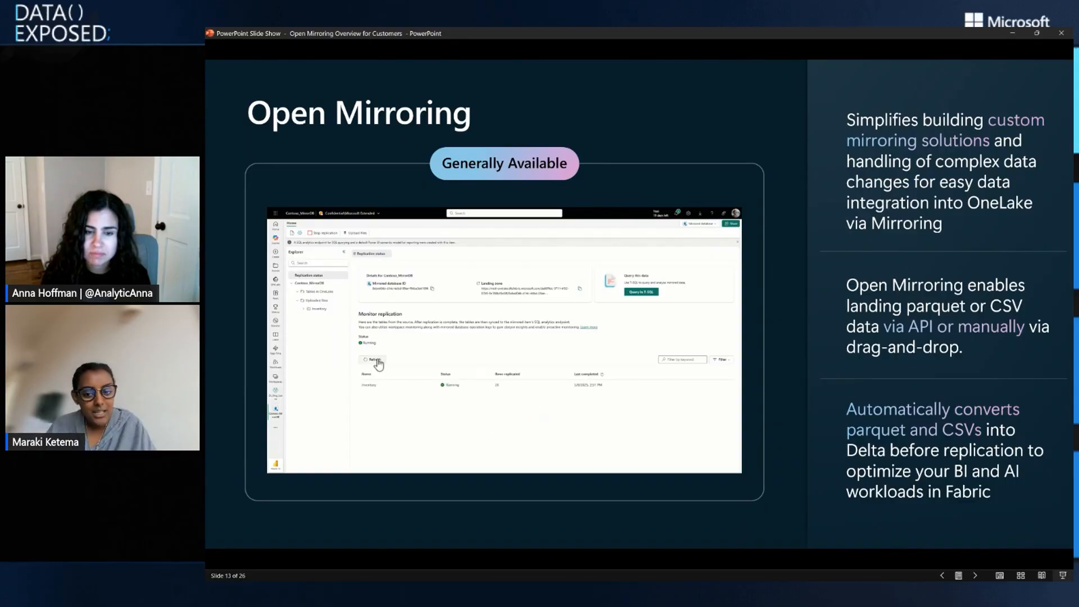
mouse_move(580, 293)
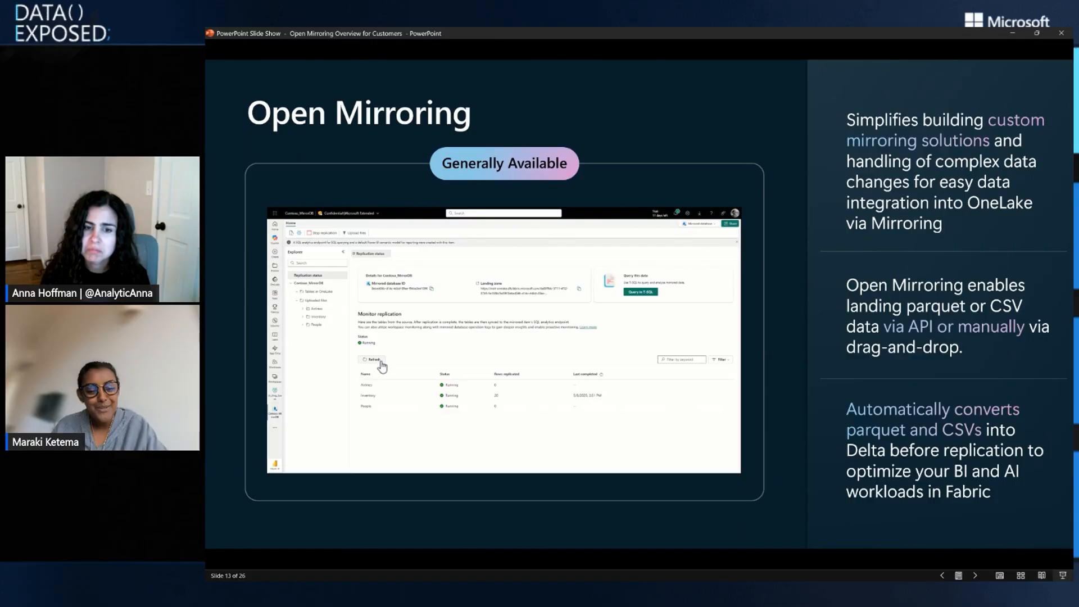
left_click(699, 223)
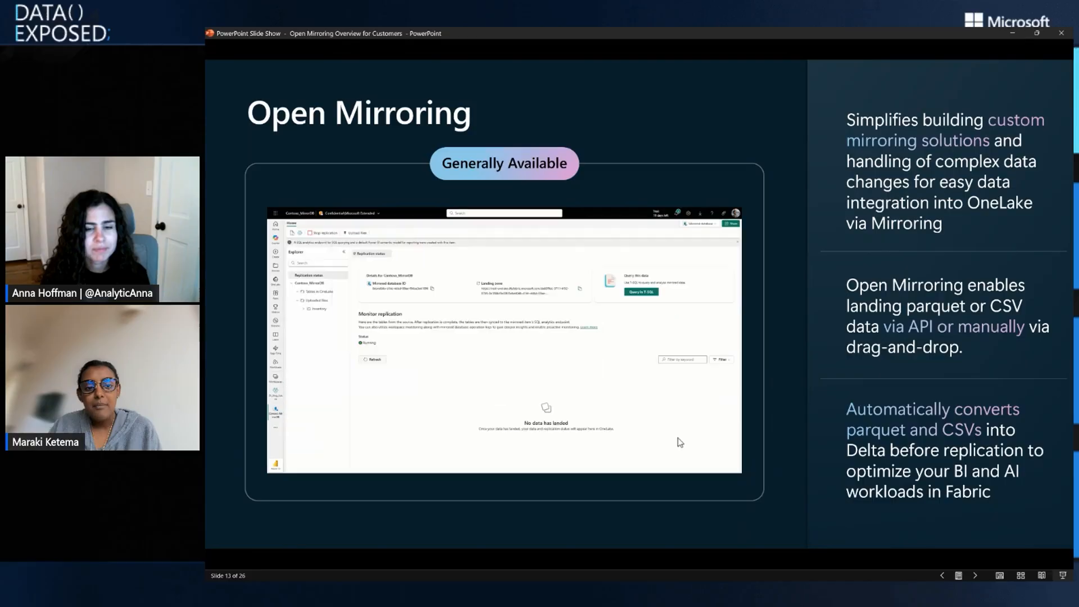
left_click(372, 360)
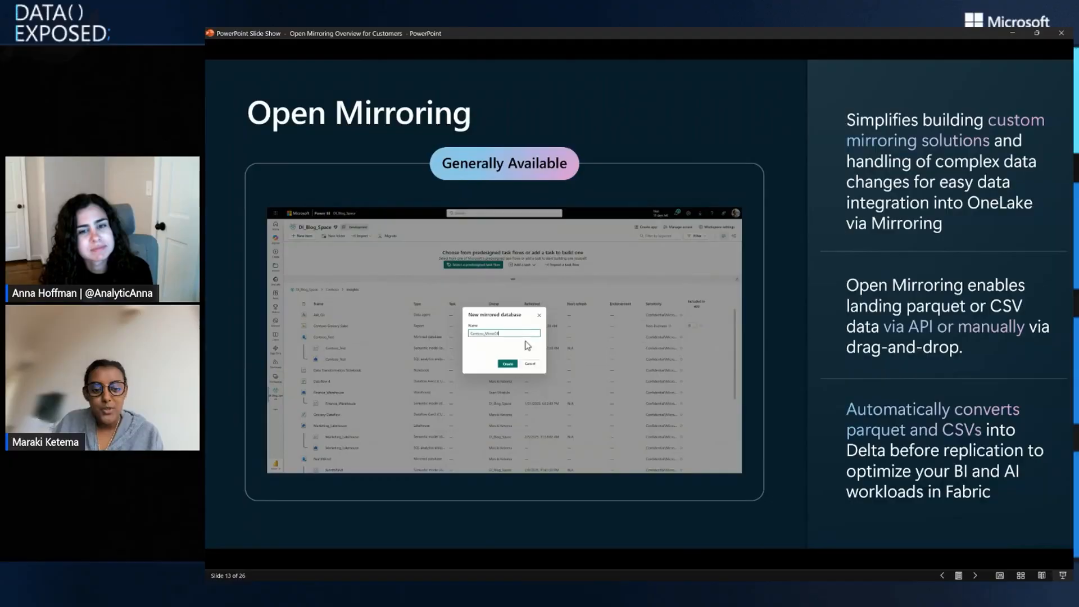
left_click(507, 364)
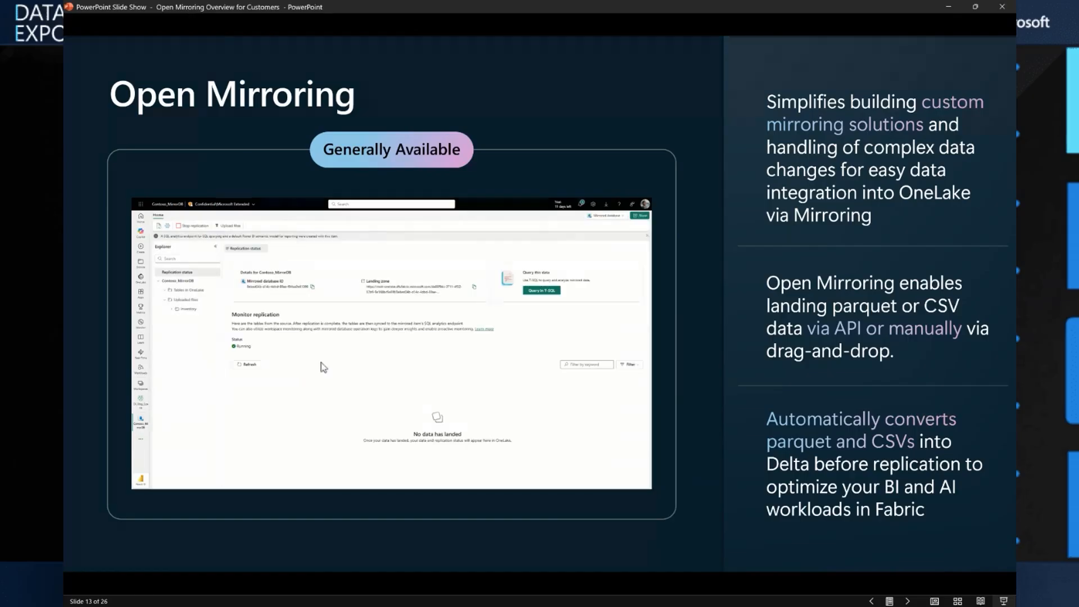
Step: Continue the demo until the Preview data dialog for the uploaded file appears
left_click(247, 364)
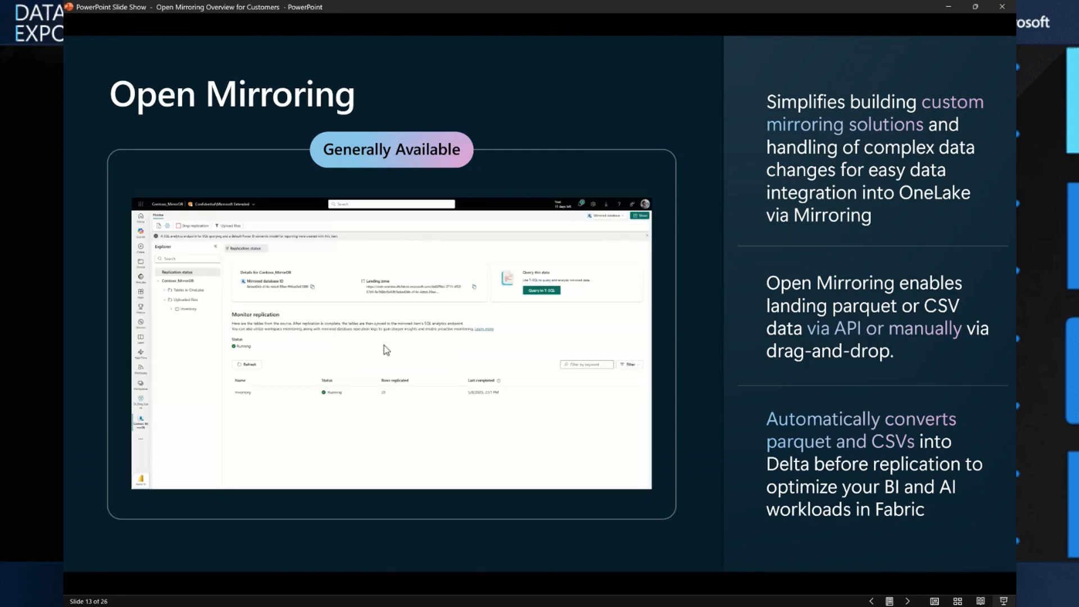
left_click(247, 365)
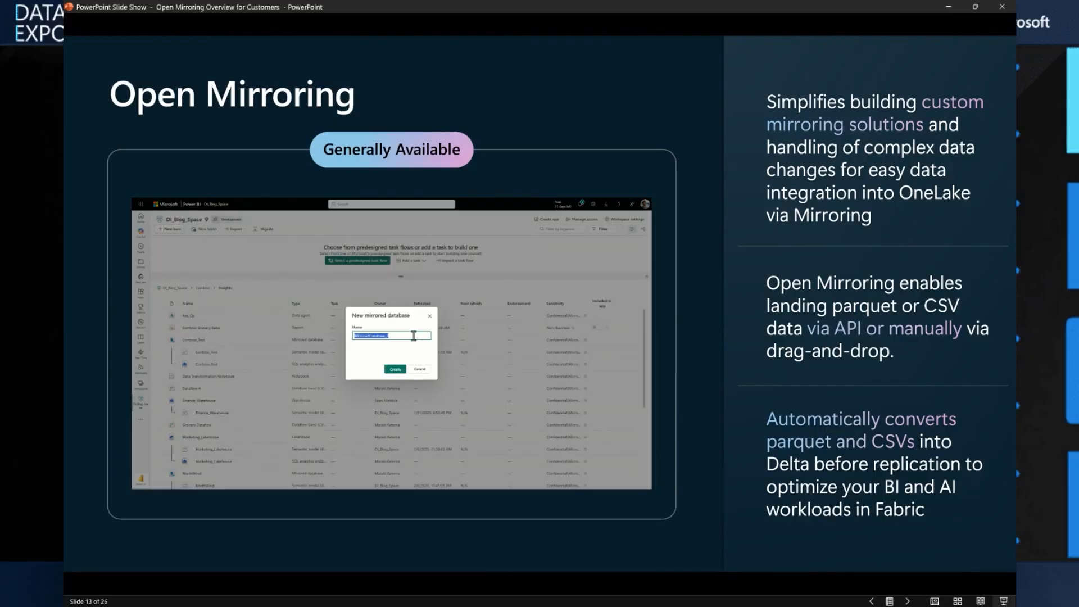
left_click(396, 369)
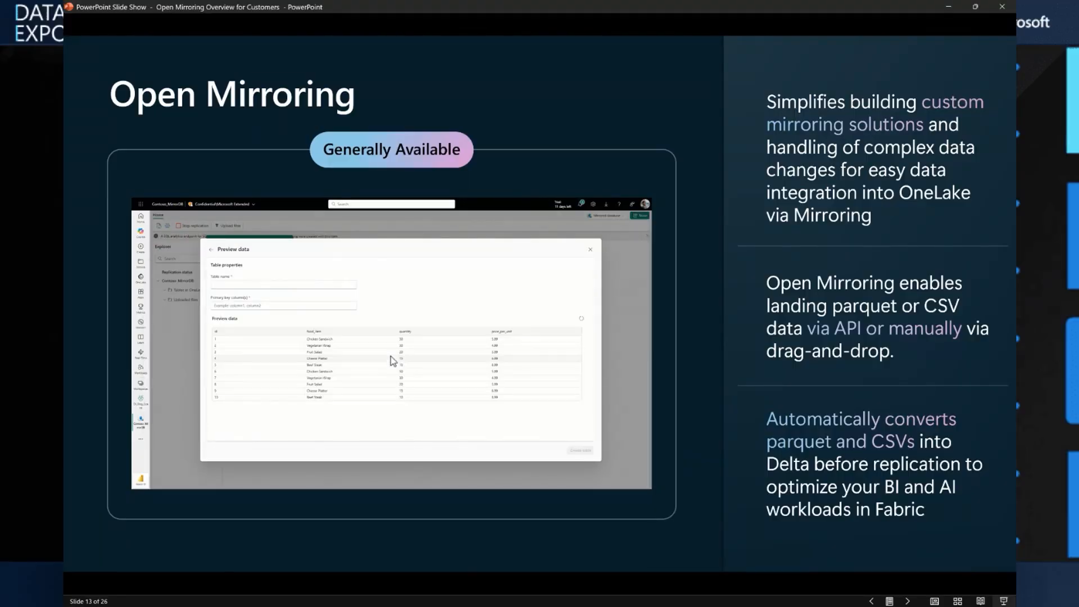
Step: Advance the slideshow from slide 13 to the Open Mirroring Partners slide 18
key("right")
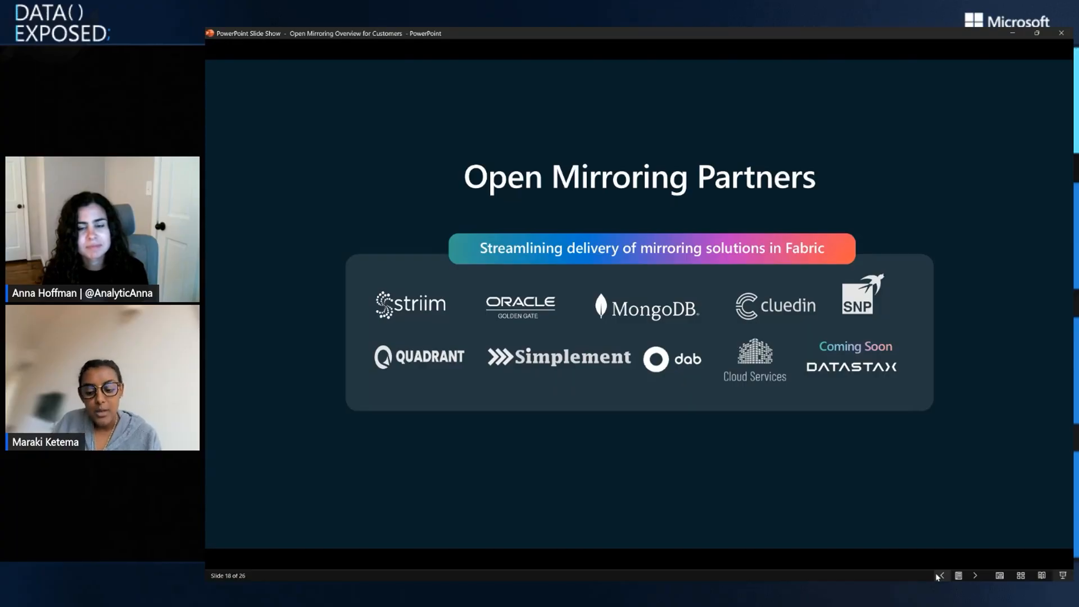
Step: Advance through the Better Together slide to slide 20 on automatic Delta conversion
left_click(976, 575)
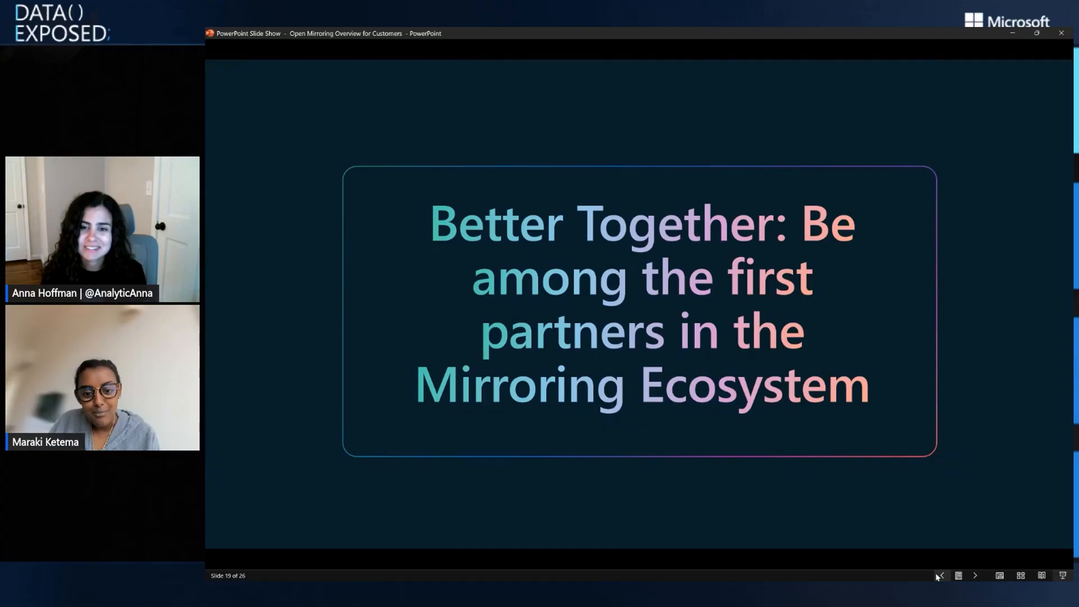
left_click(976, 575)
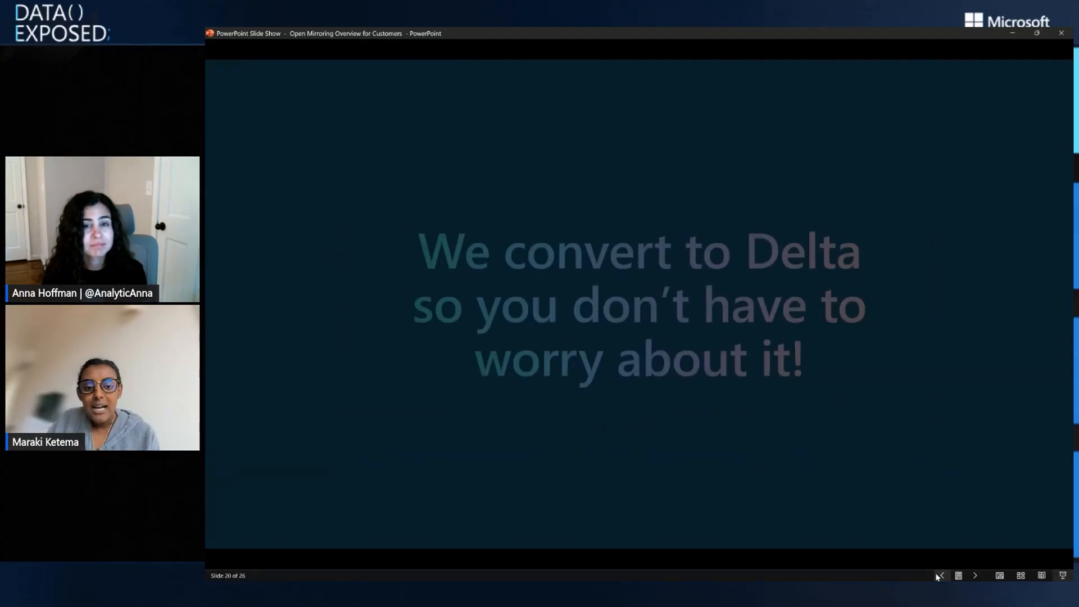